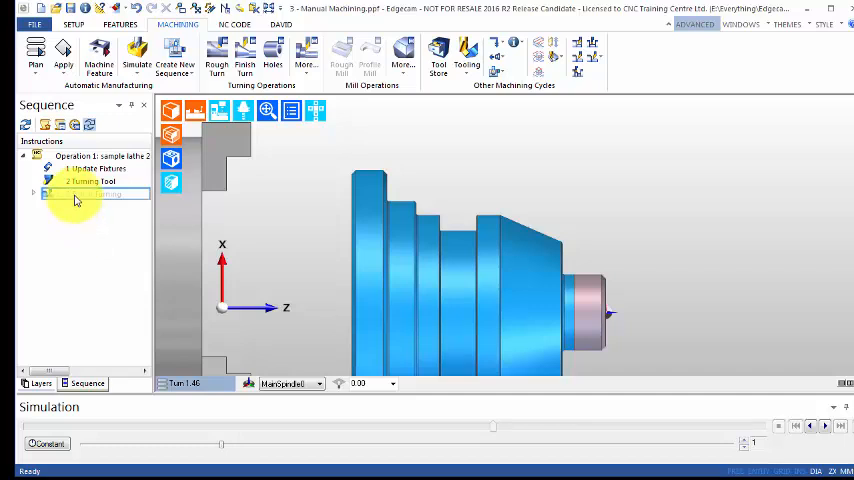
Step: Simulate the Finish Turning operation, play it, and scrub back toward the start
right_click(80, 192)
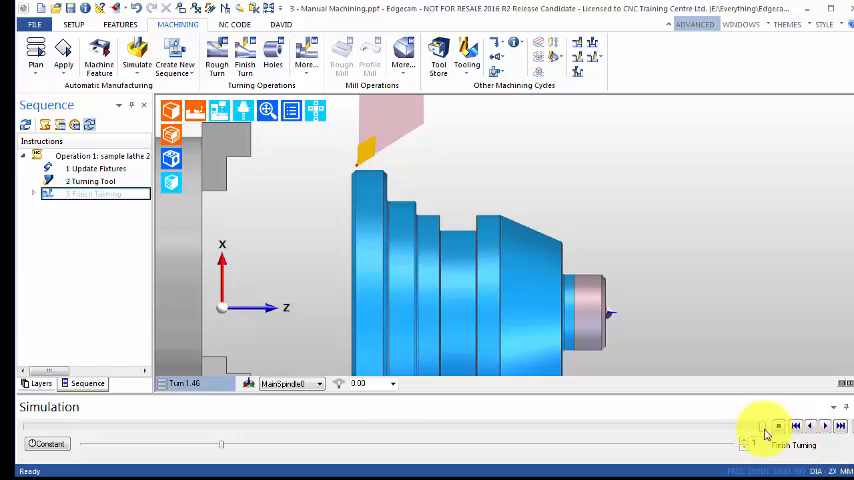
click(778, 428)
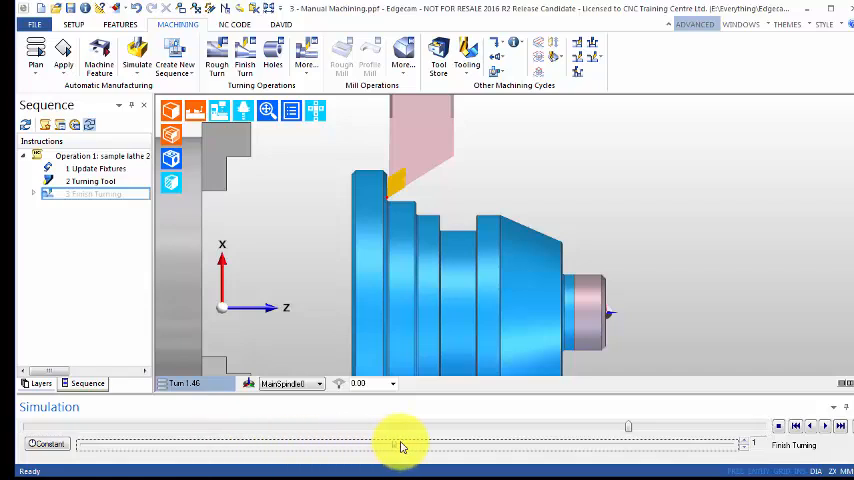
mouse_move(198, 448)
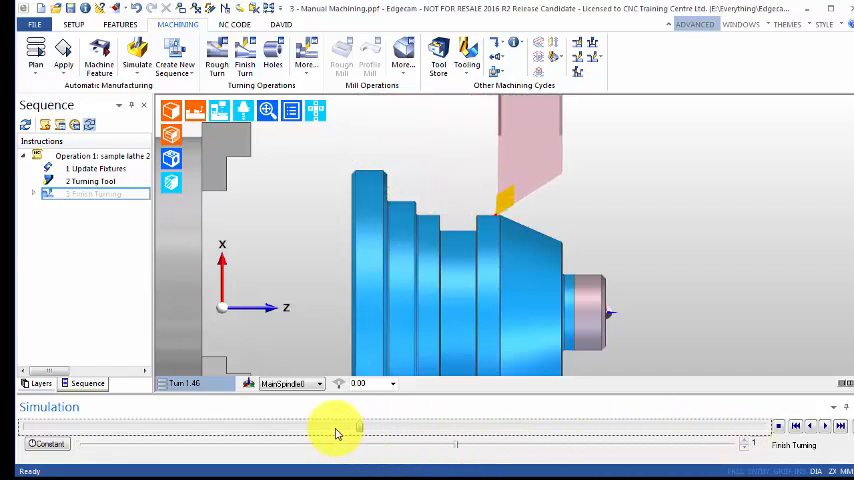
drag(358, 428, 580, 428)
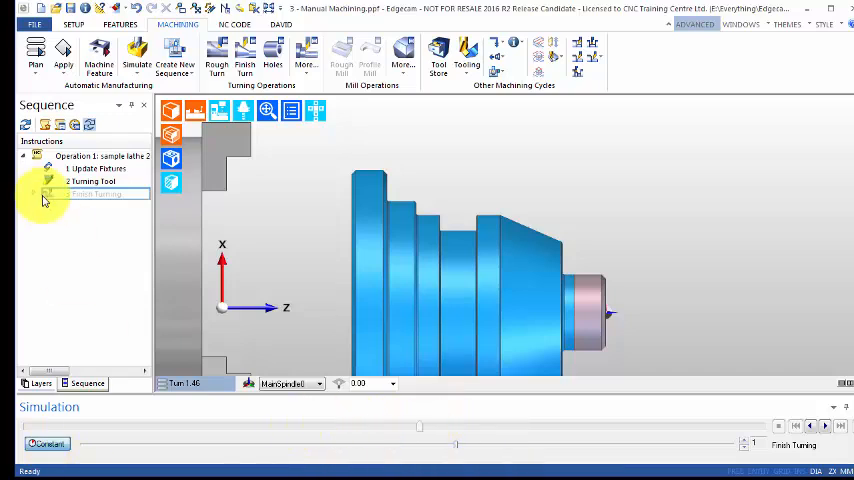
right_click(96, 194)
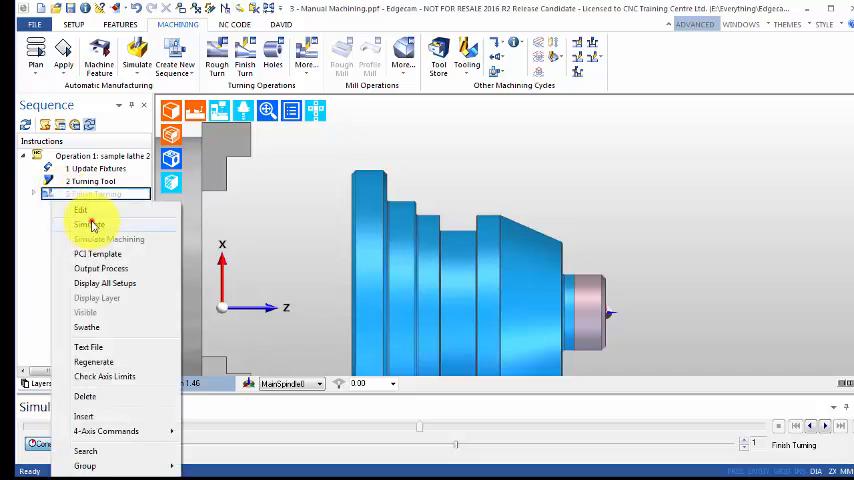
click(90, 224)
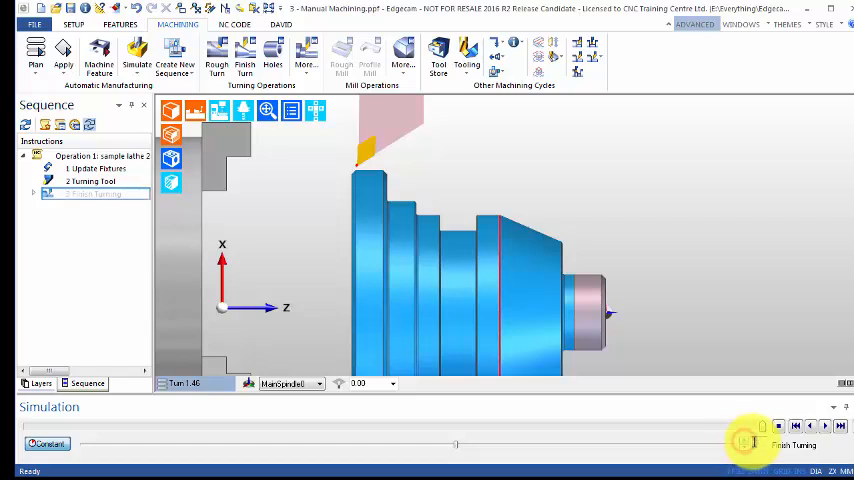
mouse_move(824, 428)
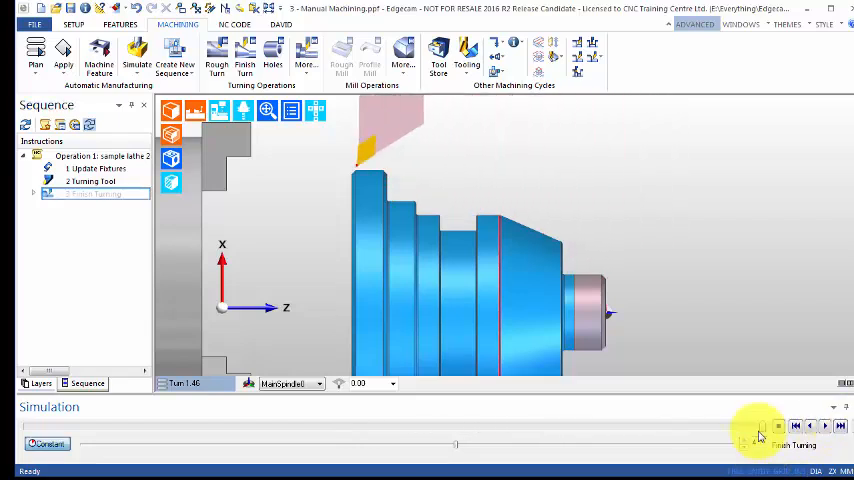
Step: Rewind and replay the finish-turning simulation so removed stock shows in red
click(760, 426)
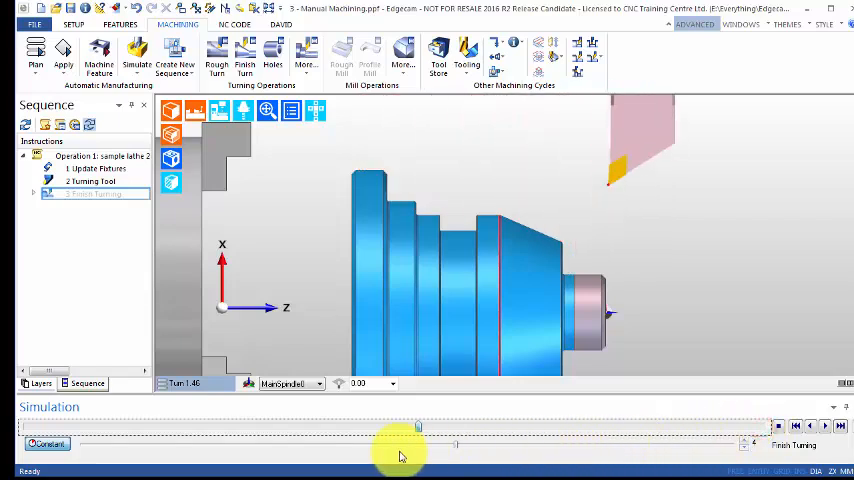
click(792, 428)
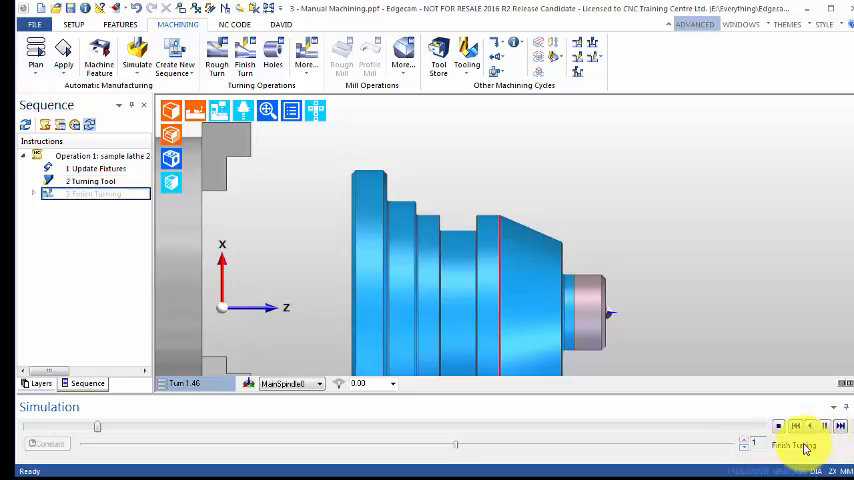
click(780, 428)
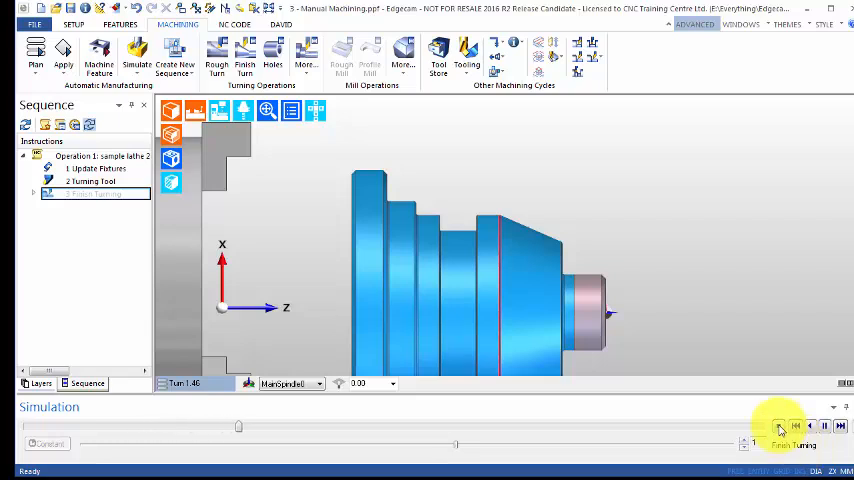
drag(238, 426, 376, 426)
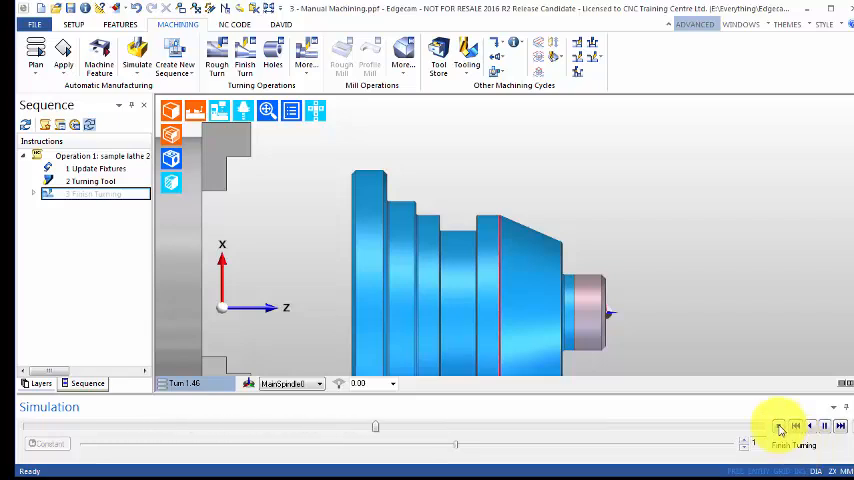
click(780, 426)
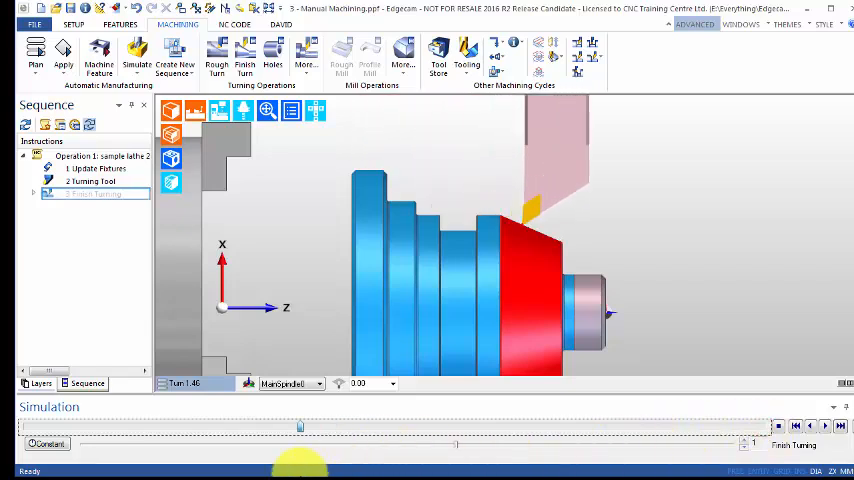
Step: Scrub the simulation through the shoulder cut, play it, and stop near the shoulder
drag(300, 428, 390, 440)
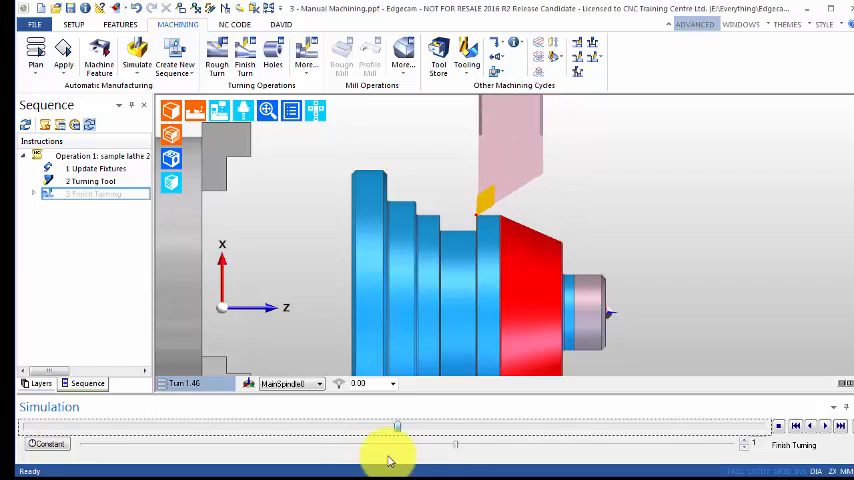
drag(396, 428, 204, 428)
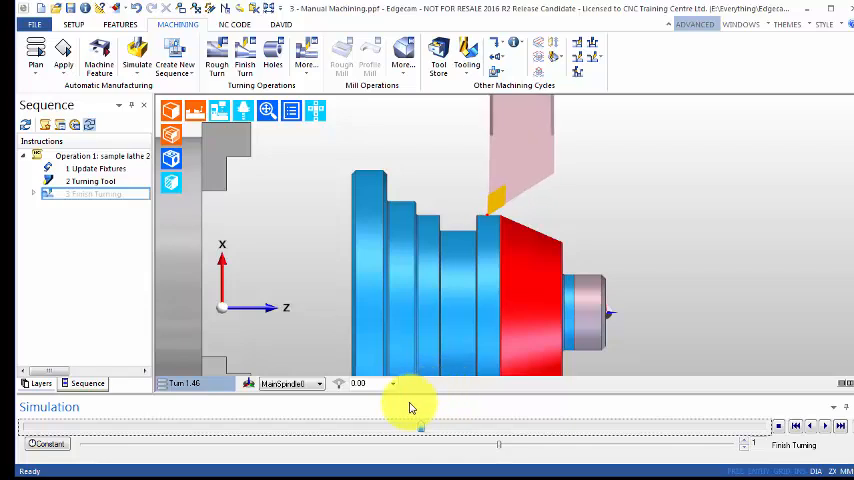
mouse_move(420, 418)
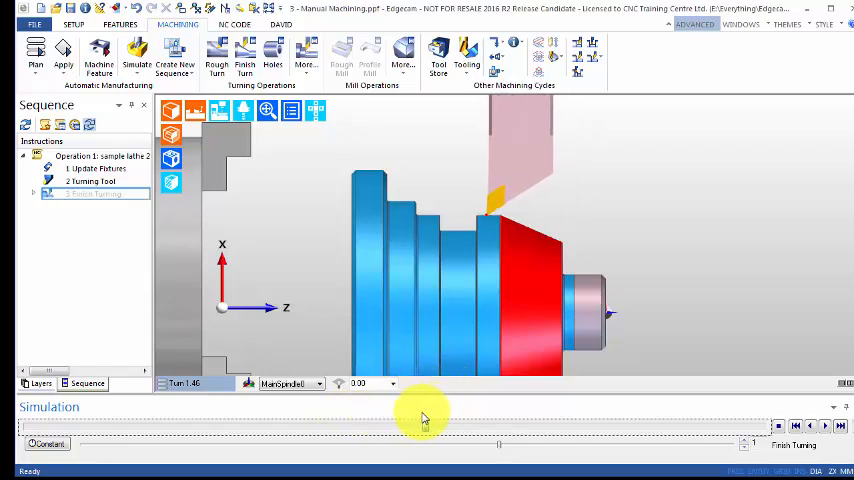
mouse_move(430, 420)
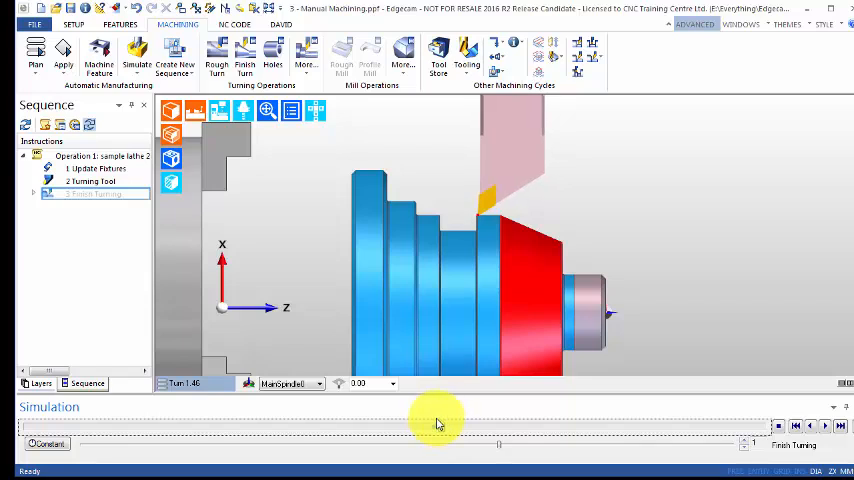
drag(436, 428, 364, 440)
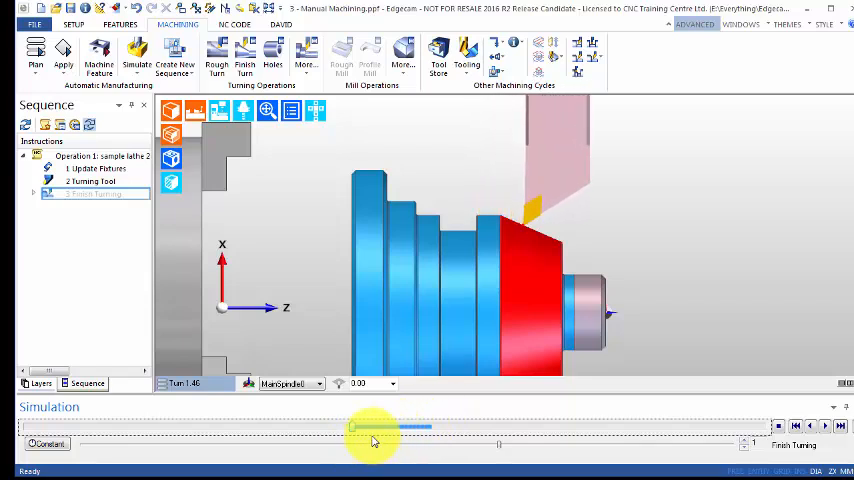
click(780, 426)
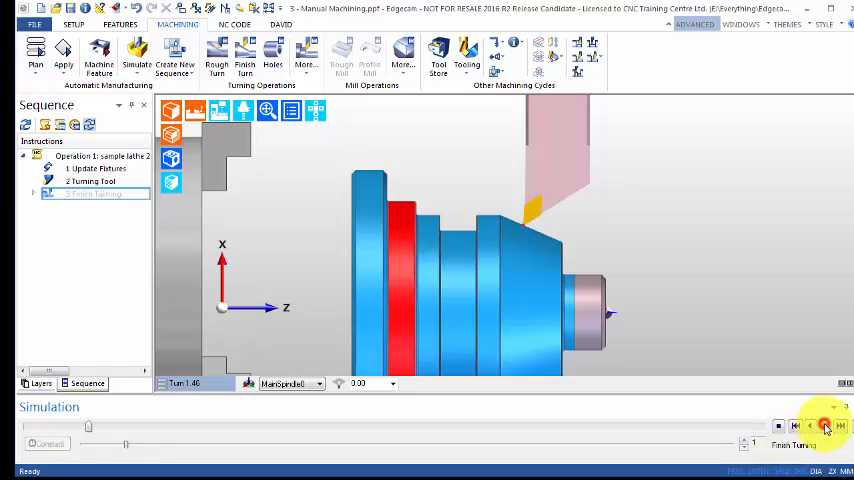
click(810, 428)
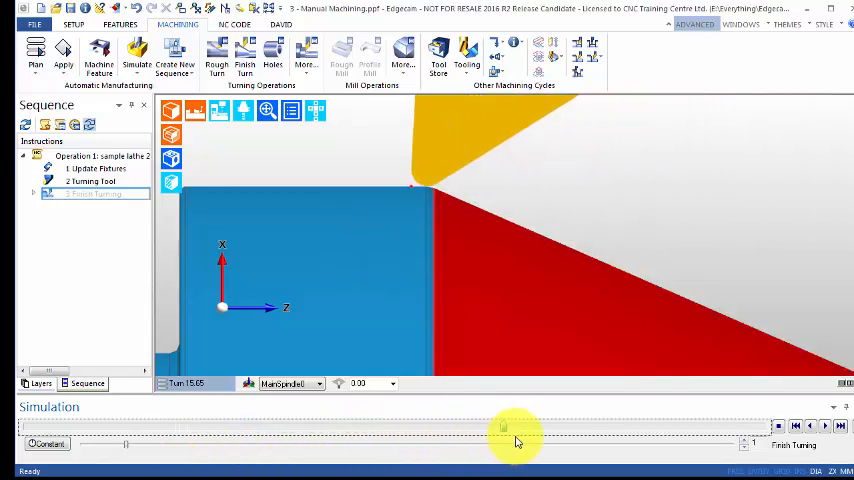
Step: Zoom in on the shoulder section and rewind the simulation to the beginning
drag(504, 428, 272, 428)
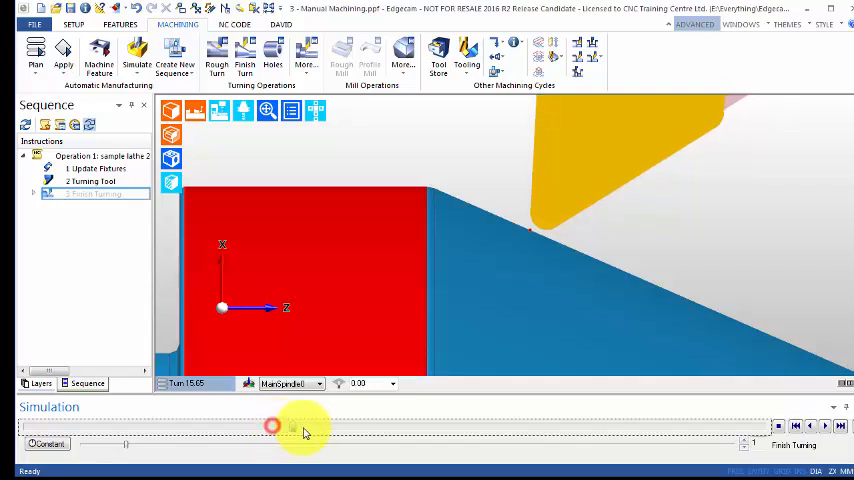
drag(290, 428, 450, 428)
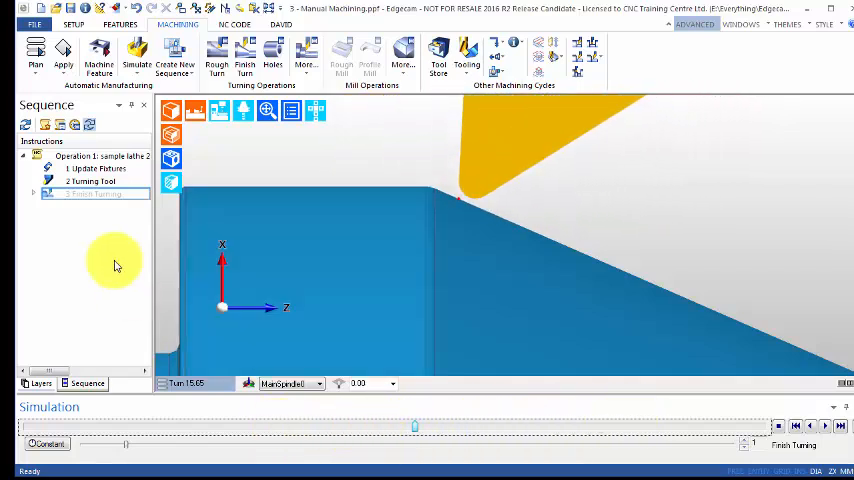
Step: Change the Finish Turning operation's compensation from None to Path
double_click(90, 192)
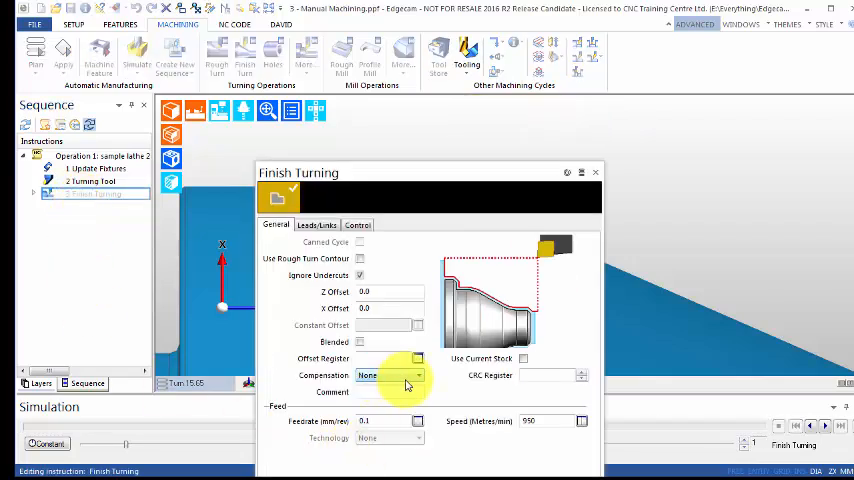
click(416, 376)
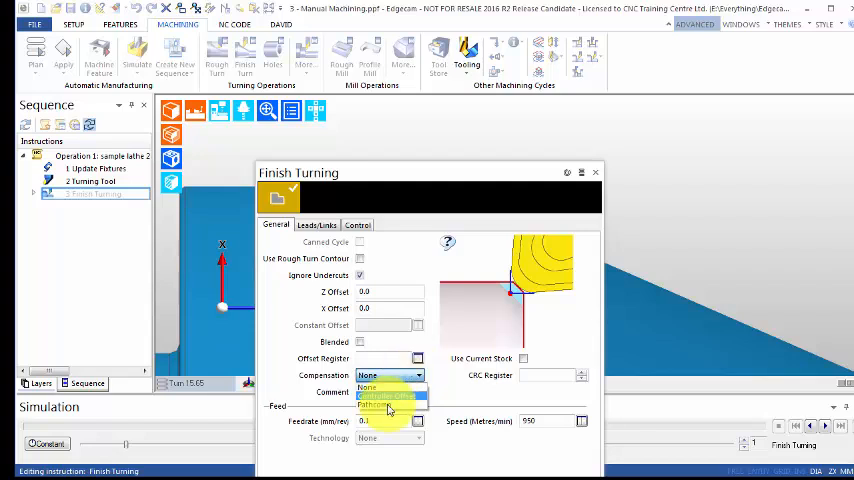
click(384, 406)
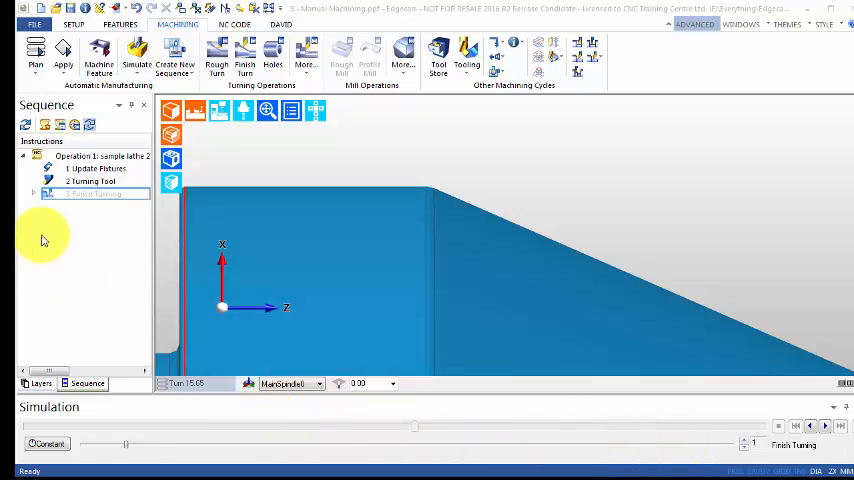
Step: Re-simulate Finish Turning with path compensation and play it over the shoulder close-up
right_click(84, 196)
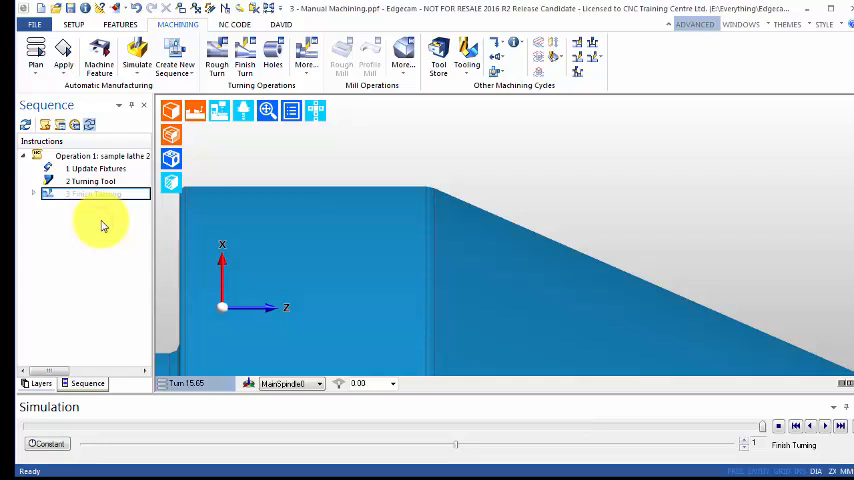
click(764, 428)
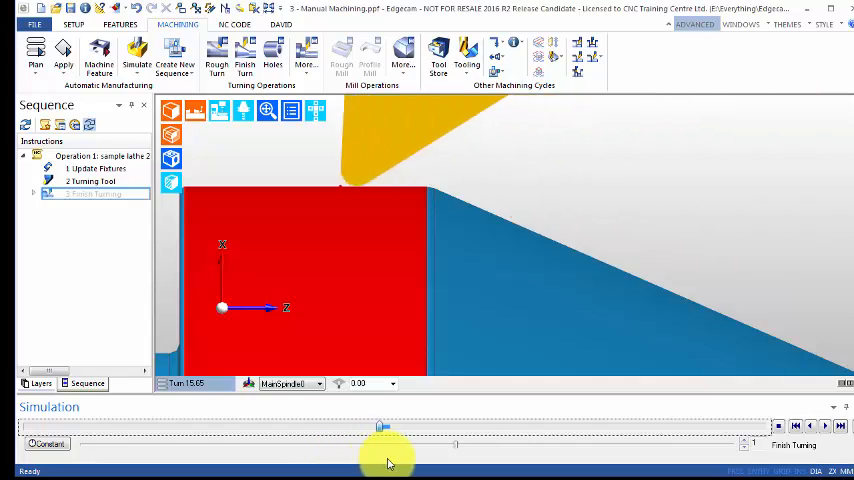
drag(384, 428, 310, 428)
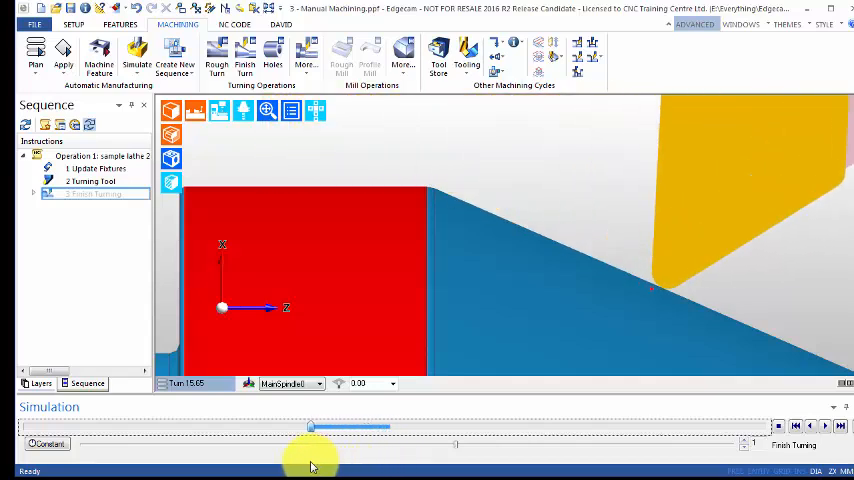
click(808, 428)
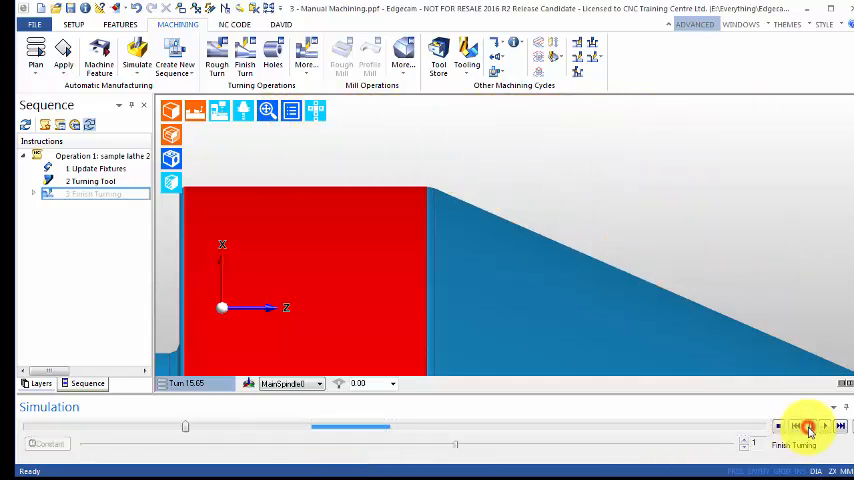